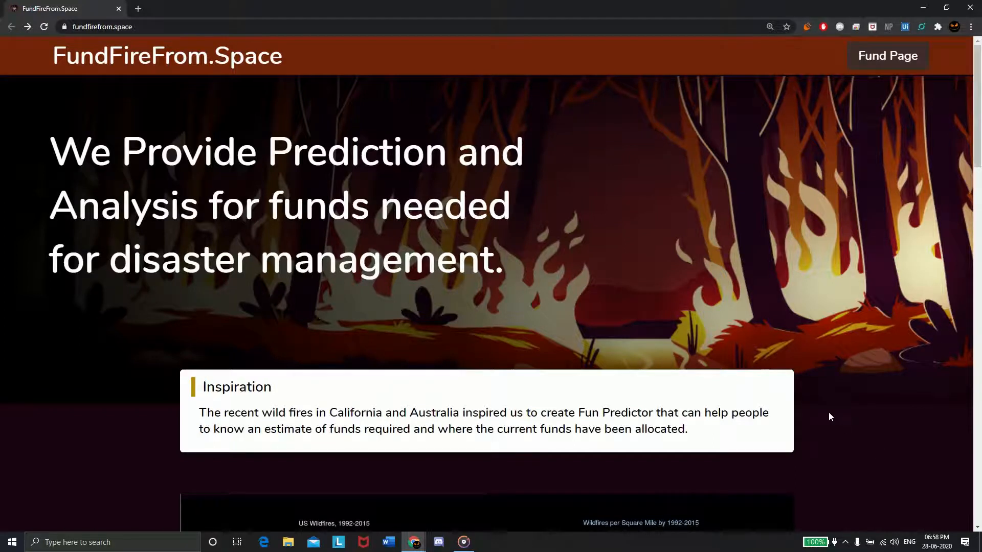
Scroll the homepage past the heatmaps, cause and year charts and burn-time map to the Fire Operations funds chart.
{"action": "scroll", "scroll_direction": "down", "scroll_amount": 3}
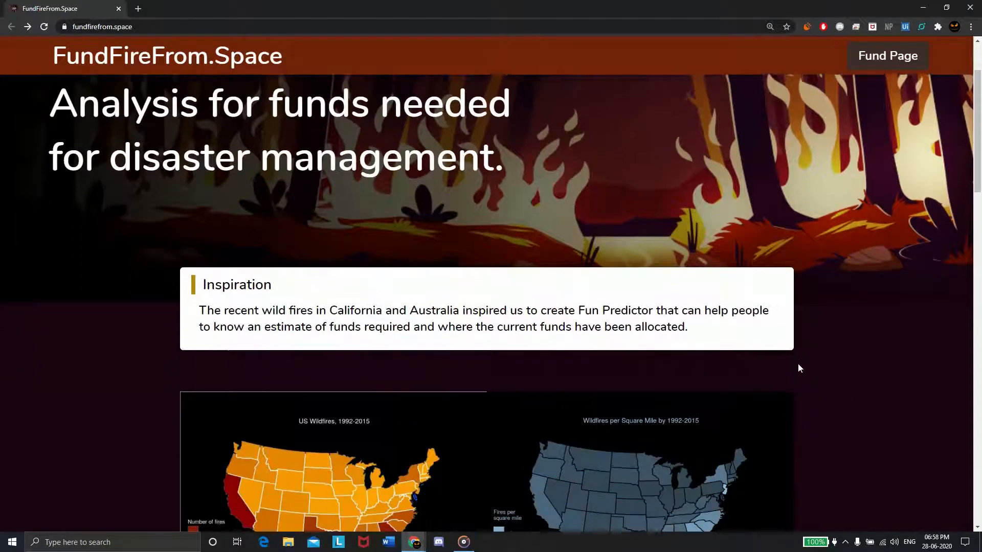
{"action": "scroll", "scroll_direction": "down", "scroll_amount": 3}
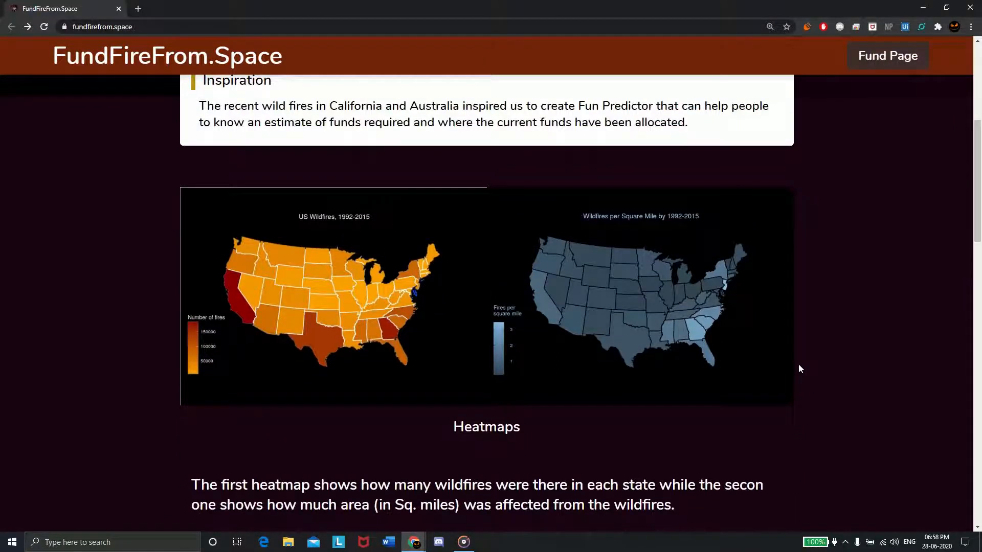
{"action": "scroll", "scroll_direction": "down", "scroll_amount": 3}
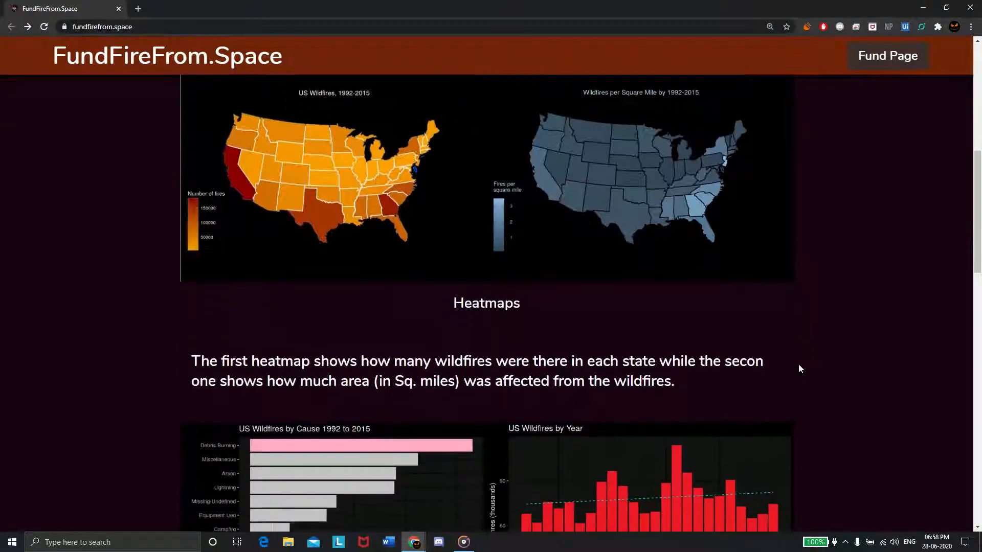
{"action": "scroll", "scroll_direction": "down", "scroll_amount": 3}
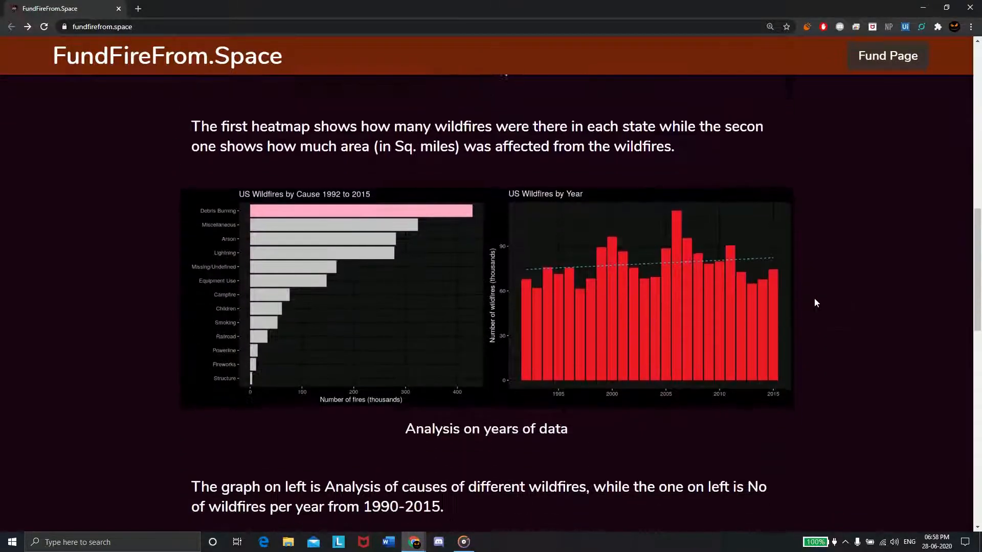
{"action": "scroll", "scroll_direction": "down", "scroll_amount": 3}
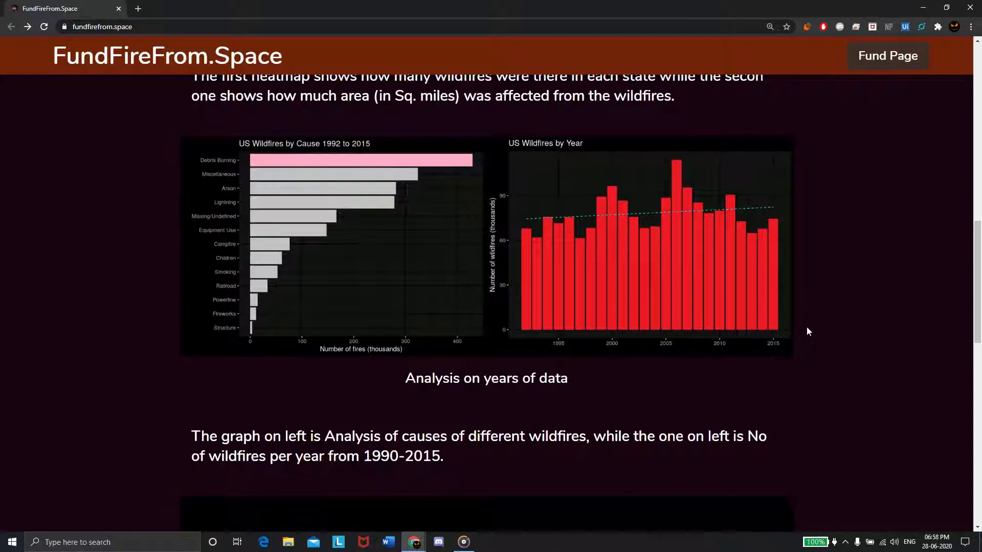
{"action": "scroll", "scroll_direction": "down", "scroll_amount": 3}
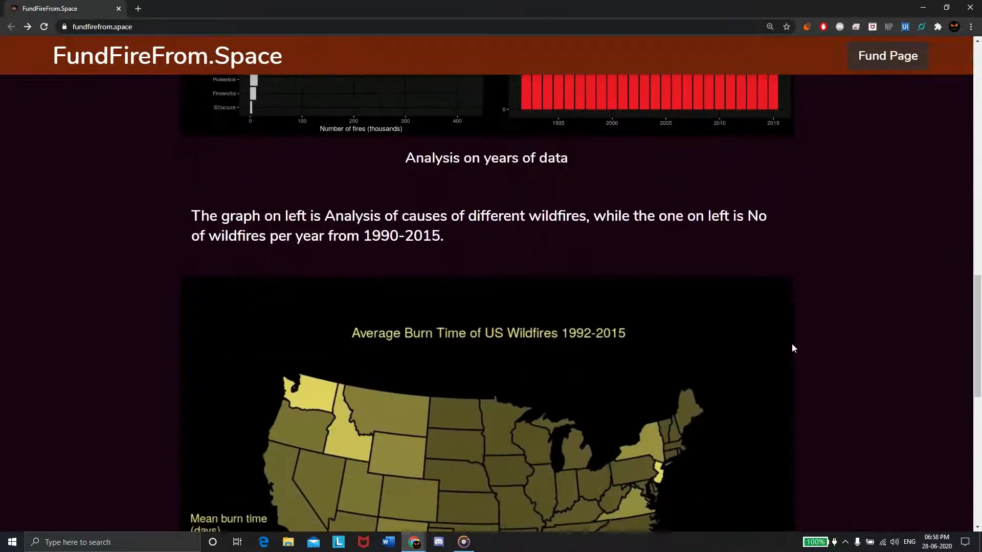
{"action": "scroll", "scroll_direction": "down", "scroll_amount": 3}
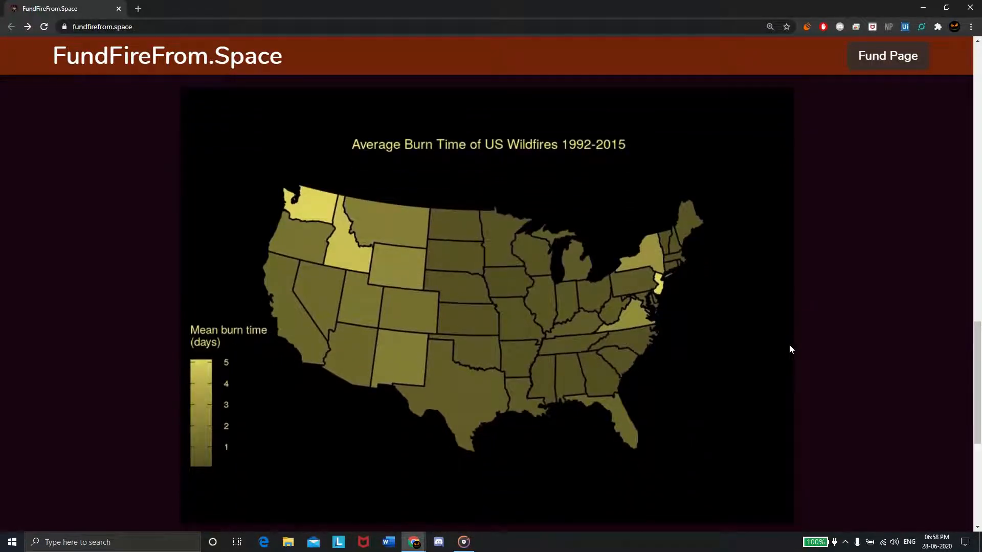
{"action": "scroll", "scroll_direction": "down", "scroll_amount": 3}
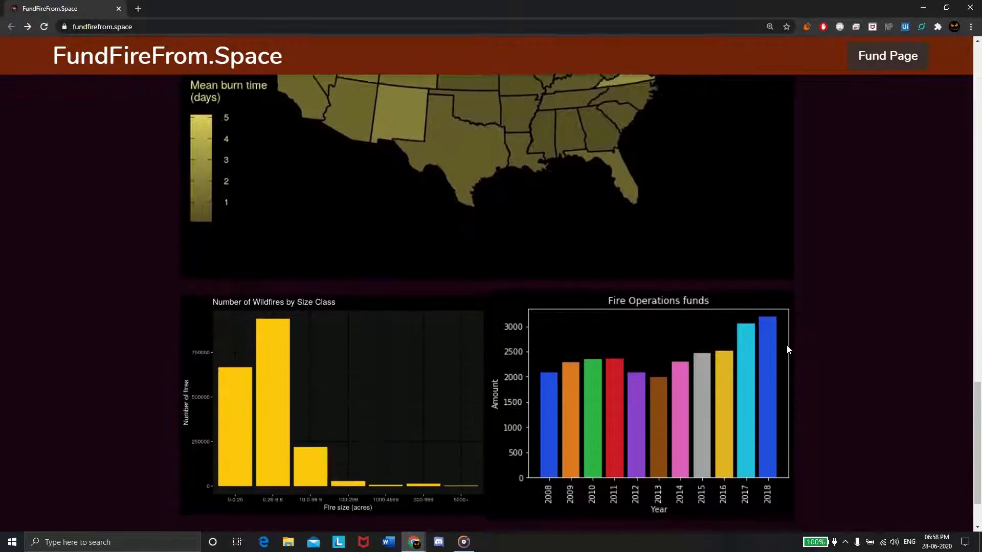
{"action": "scroll", "scroll_direction": "down", "scroll_amount": 3}
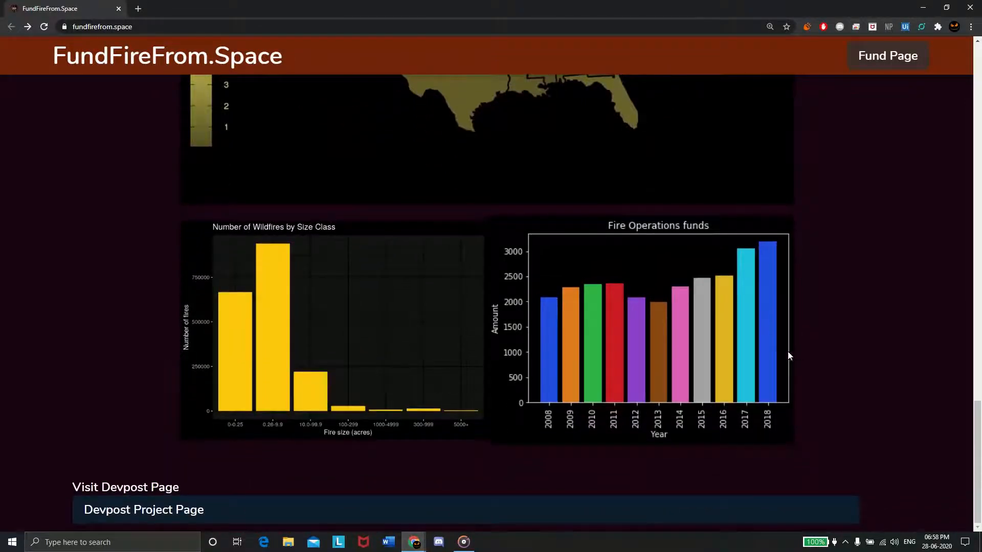
{"action": "mouse_move", "coordinate": [813, 344]}
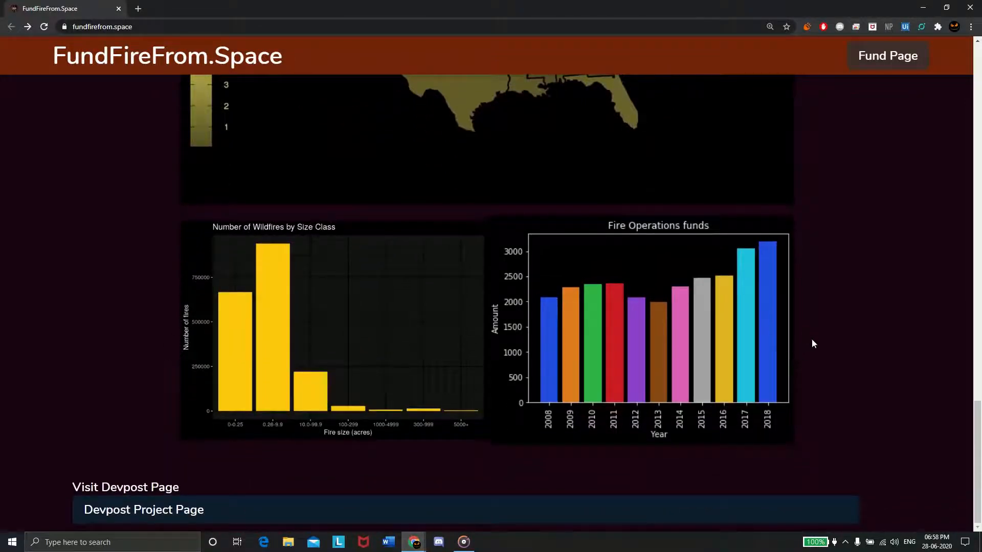
{"action": "mouse_move", "coordinate": [887, 56]}
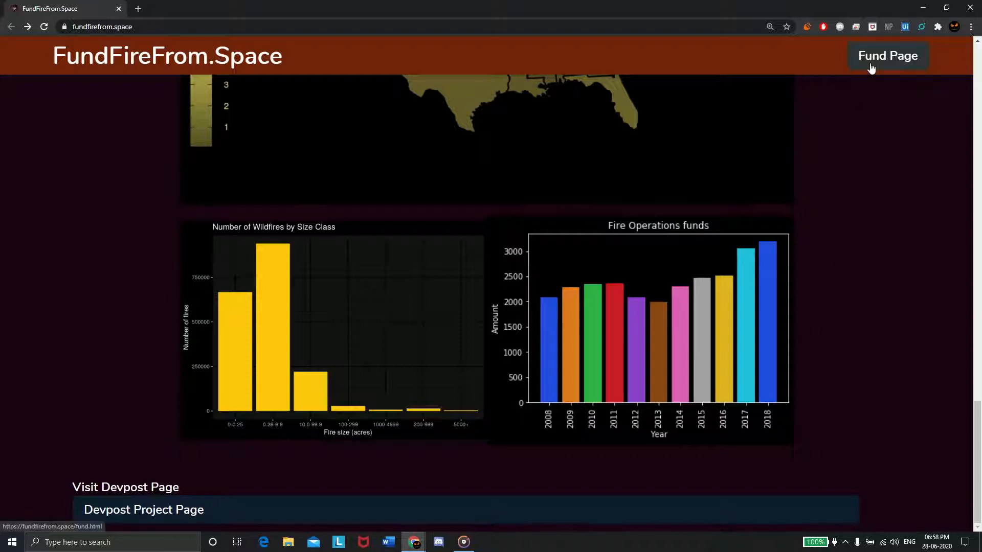
{"action": "left_click", "coordinate": [888, 55]}
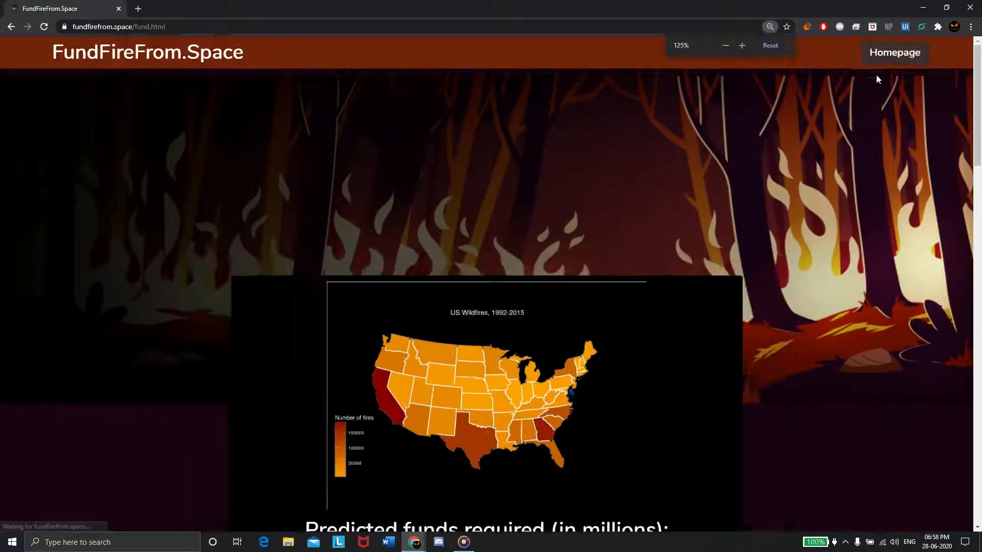
{"action": "scroll", "scroll_direction": "down", "scroll_amount": 3}
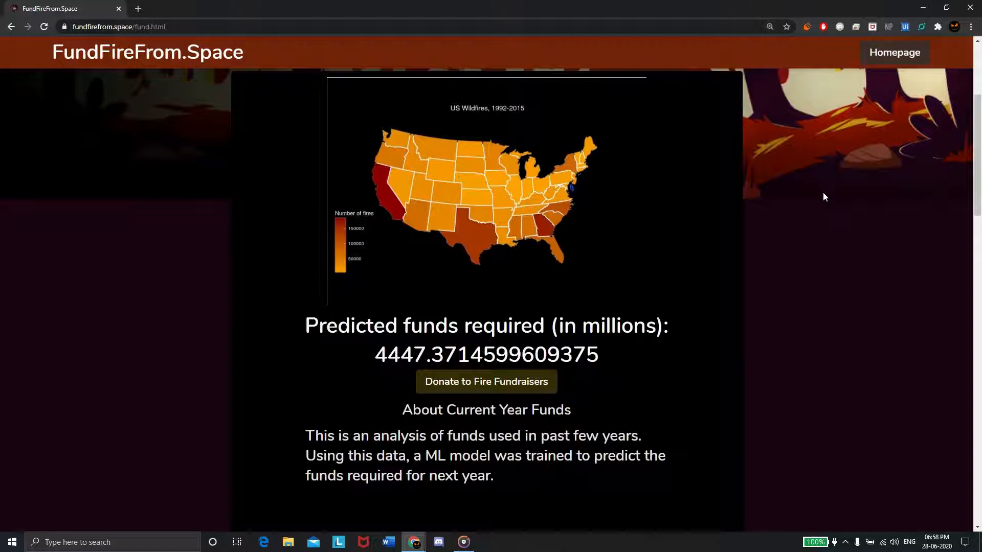
{"action": "mouse_move", "coordinate": [819, 202]}
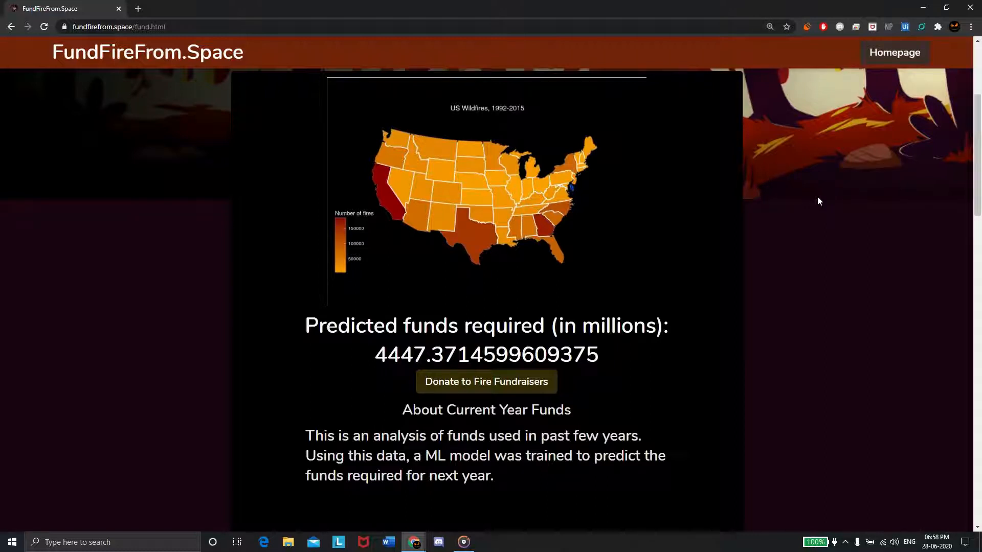
{"action": "mouse_move", "coordinate": [787, 232]}
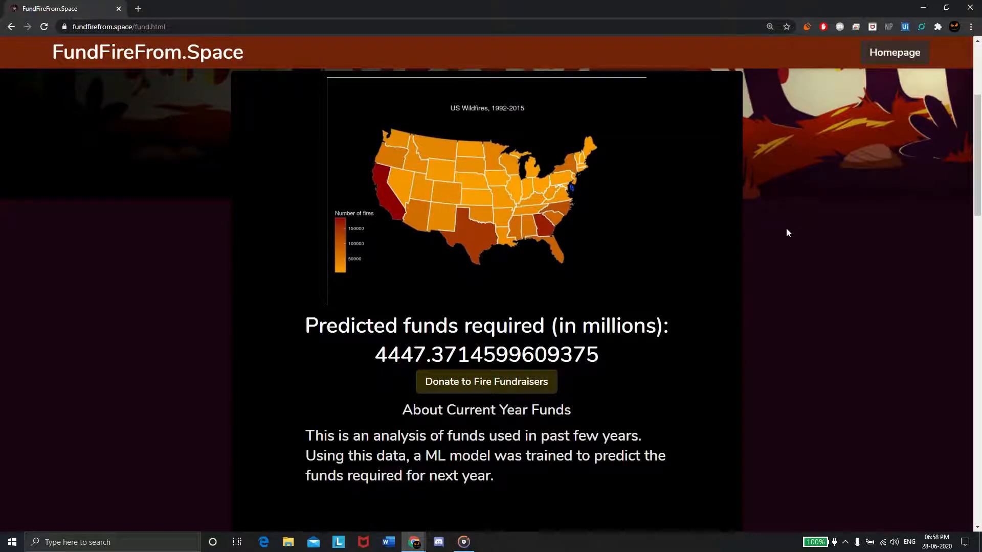
{"action": "mouse_move", "coordinate": [613, 304]}
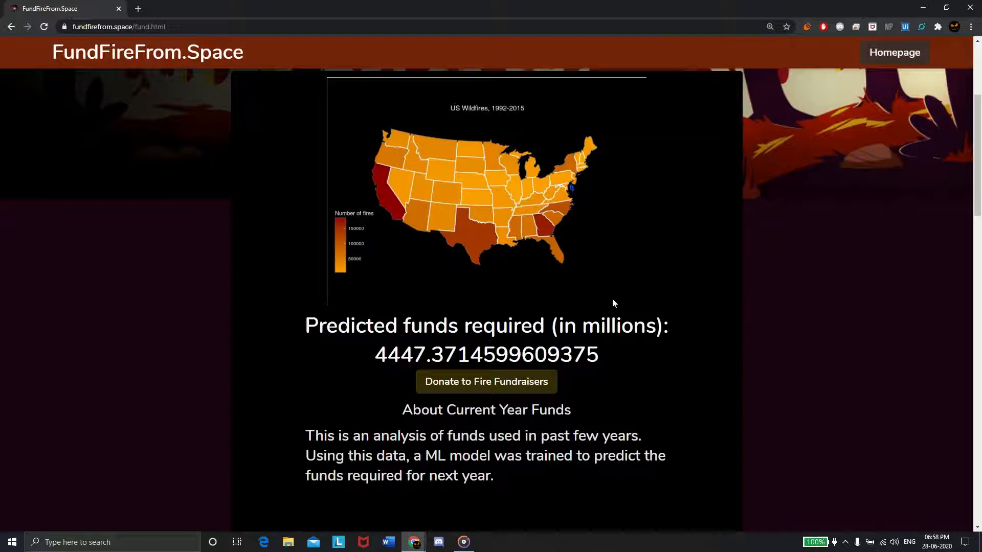
{"action": "mouse_move", "coordinate": [641, 293]}
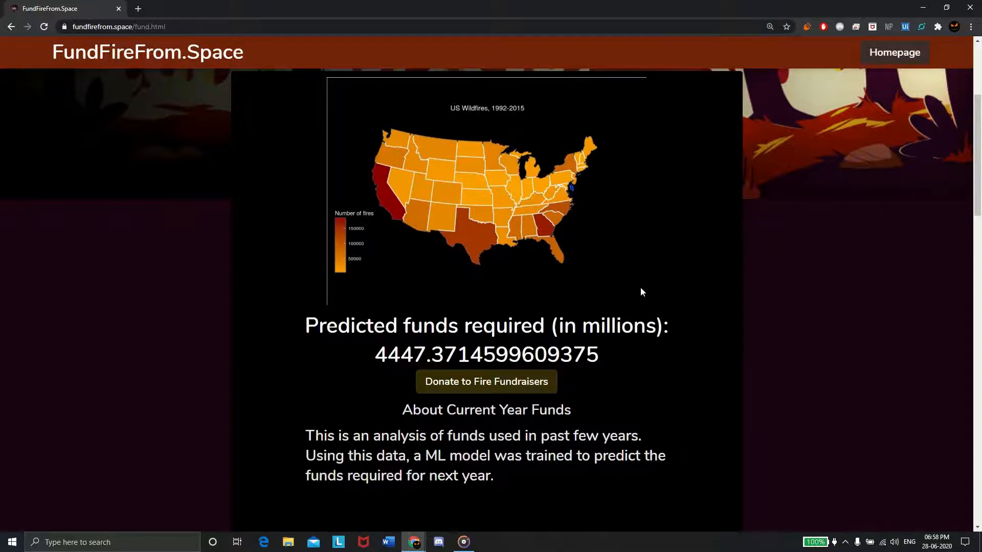
{"action": "scroll", "scroll_direction": "down", "scroll_amount": 3}
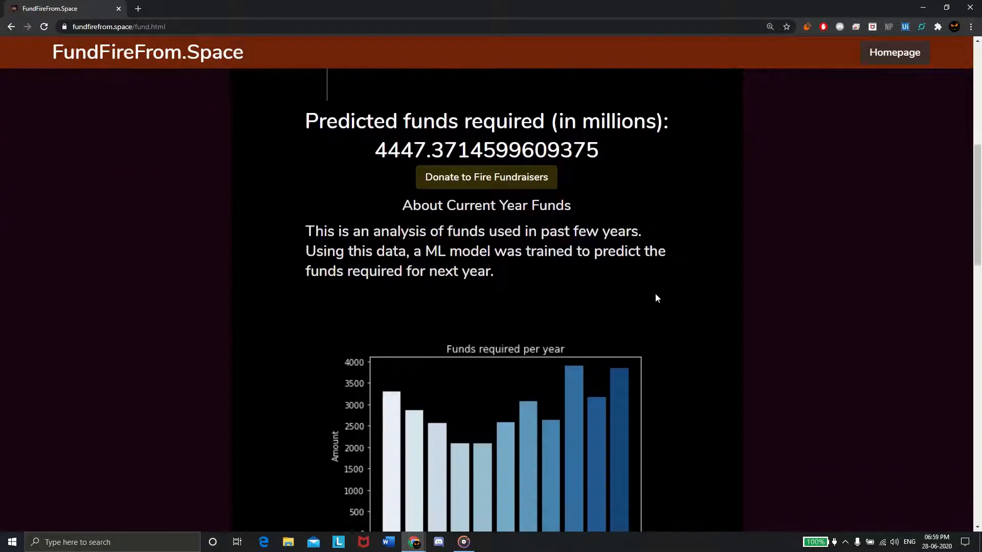
{"action": "scroll", "scroll_direction": "down", "scroll_amount": 3}
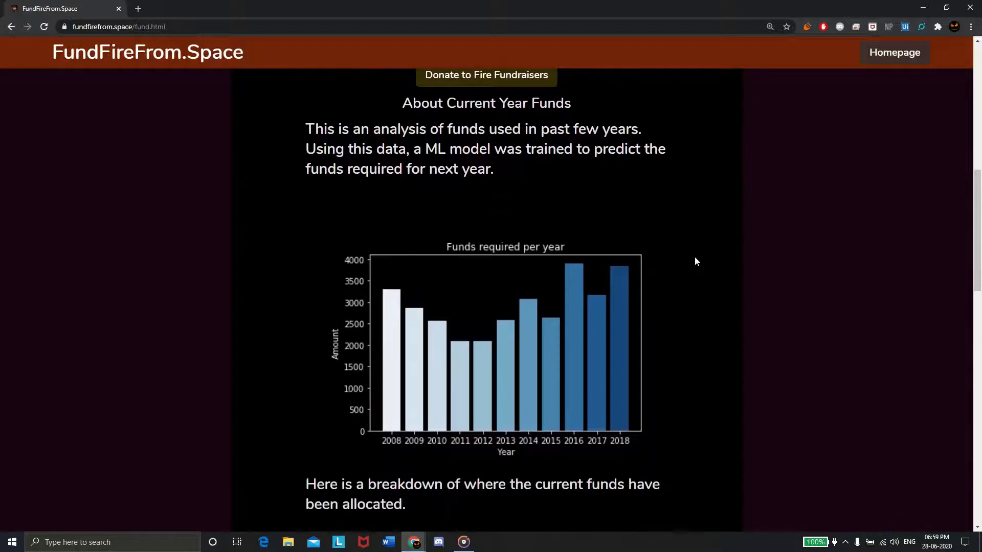
{"action": "scroll", "scroll_direction": "down", "scroll_amount": 3}
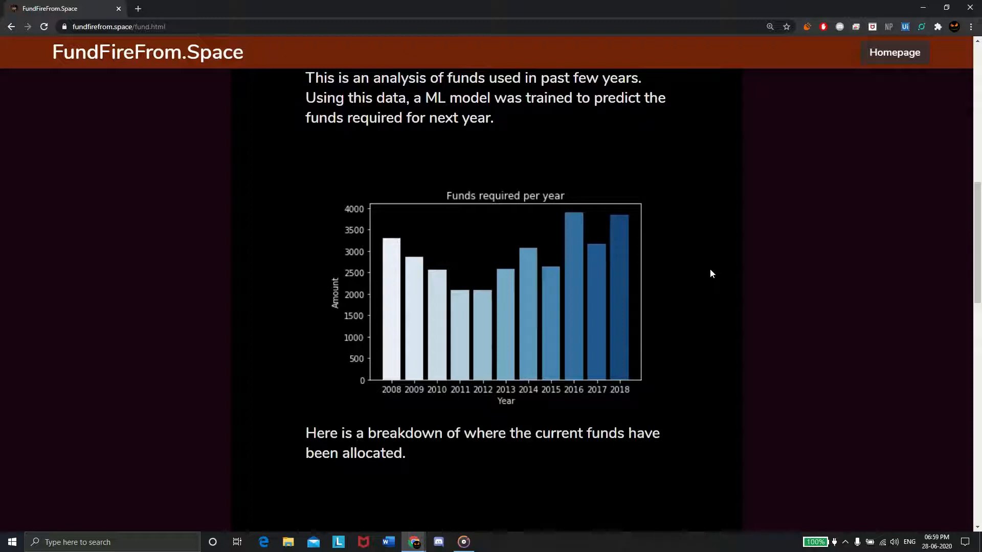
{"action": "mouse_move", "coordinate": [691, 289]}
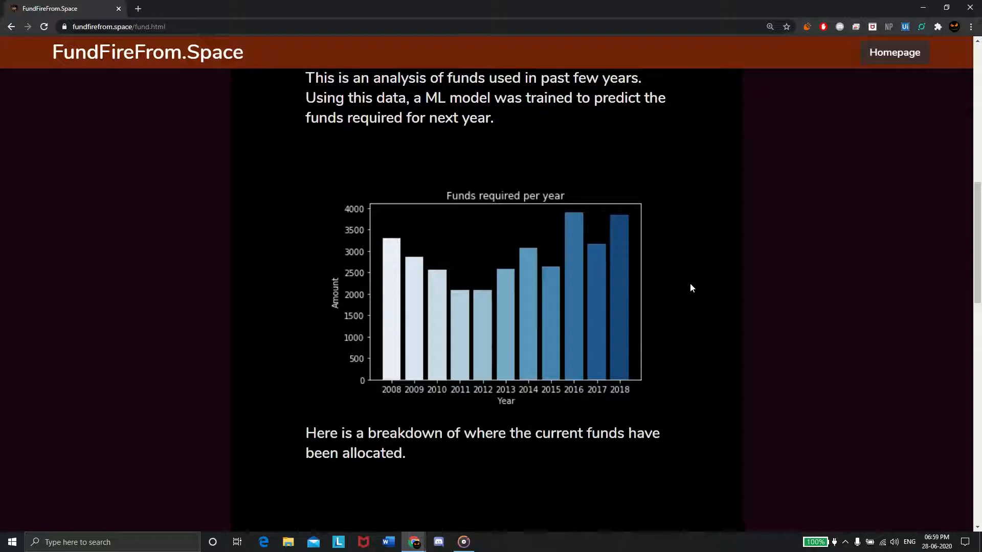
{"action": "scroll", "scroll_direction": "down", "scroll_amount": 3}
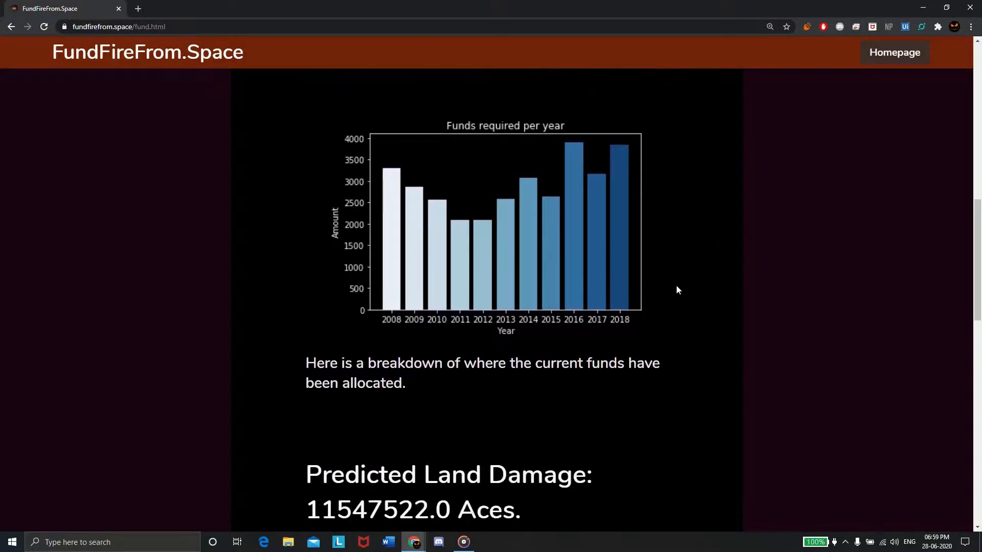
{"action": "scroll", "scroll_direction": "down", "scroll_amount": 3}
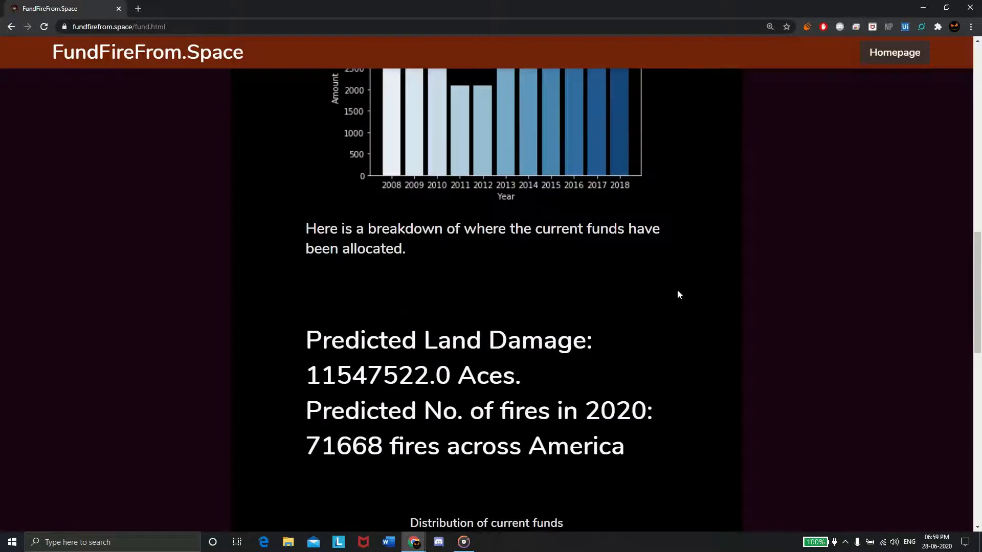
{"action": "scroll", "scroll_direction": "up", "scroll_amount": 3}
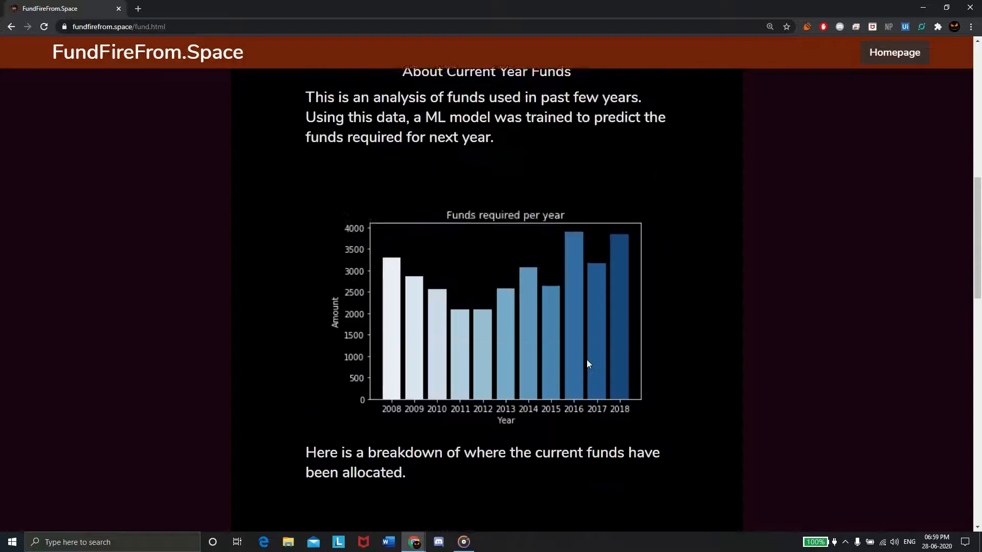
{"action": "scroll", "scroll_direction": "up", "scroll_amount": 3}
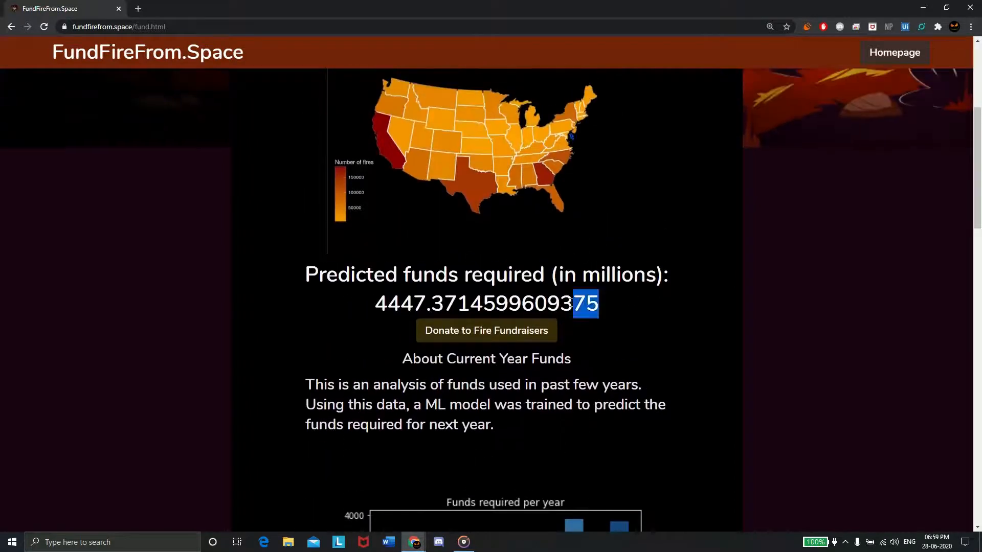
{"action": "triple_click", "coordinate": [485, 304]}
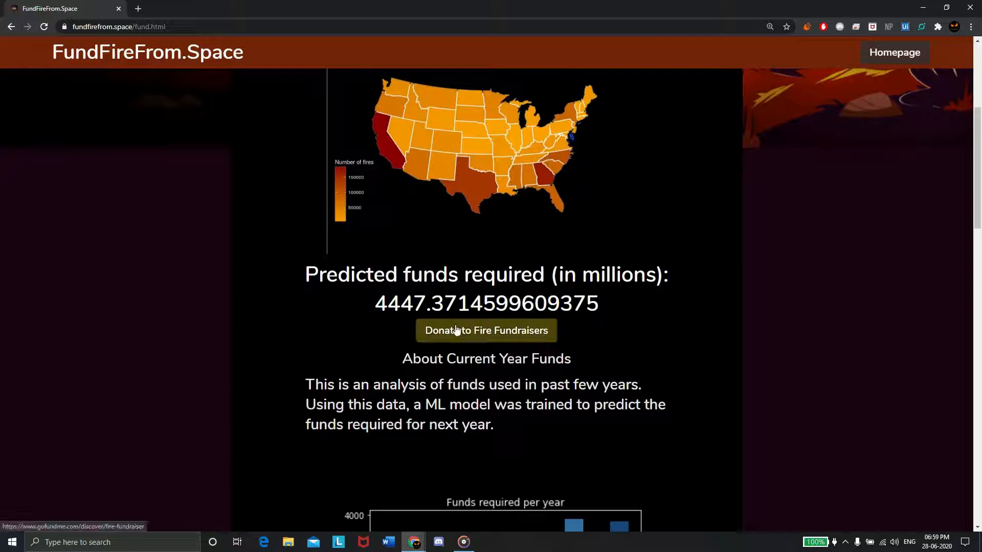
Follow the 'Donate to Fire Fundraisers' link to GoFundMe's fire fundraisers discovery page.
{"action": "left_click", "coordinate": [484, 331]}
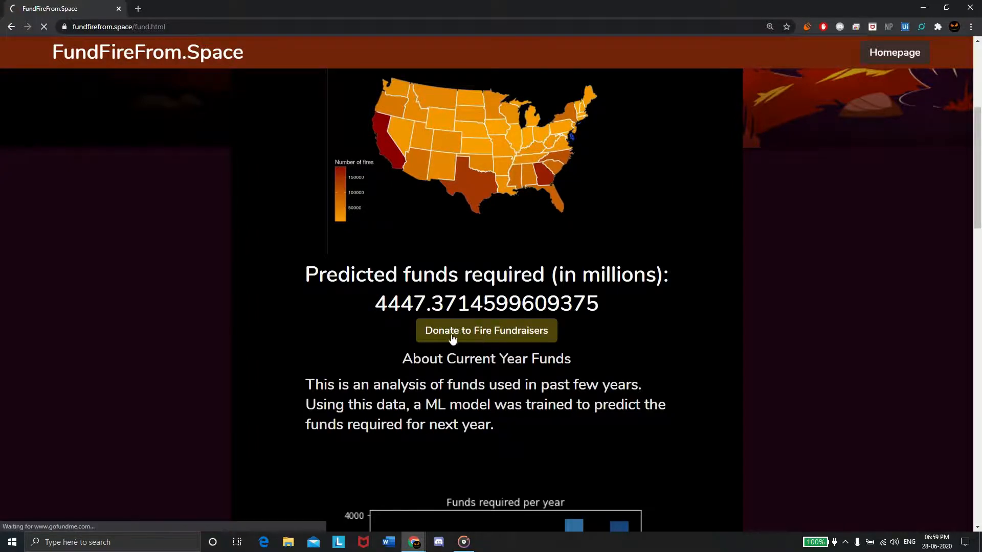
{"action": "left_click", "coordinate": [486, 330]}
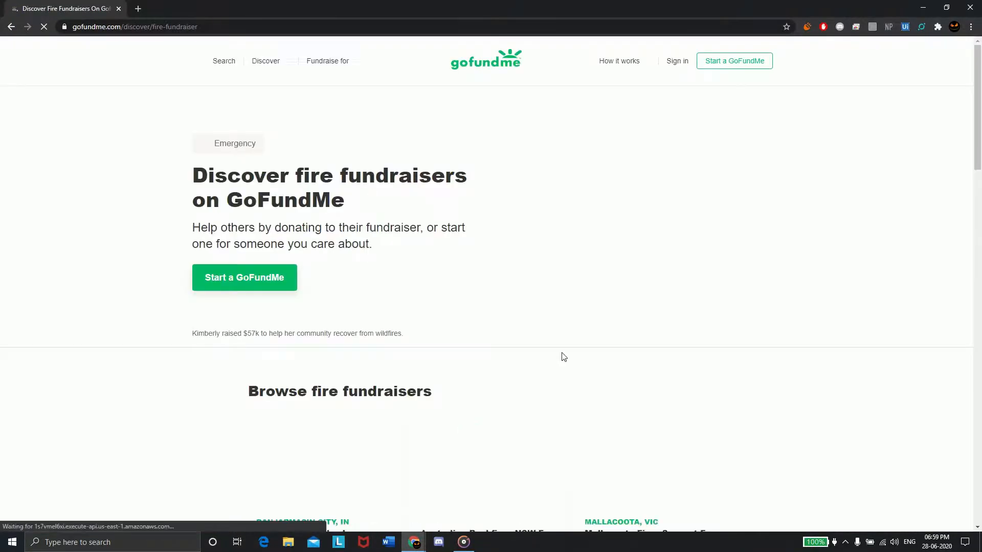
{"action": "scroll", "scroll_direction": "down", "scroll_amount": 3}
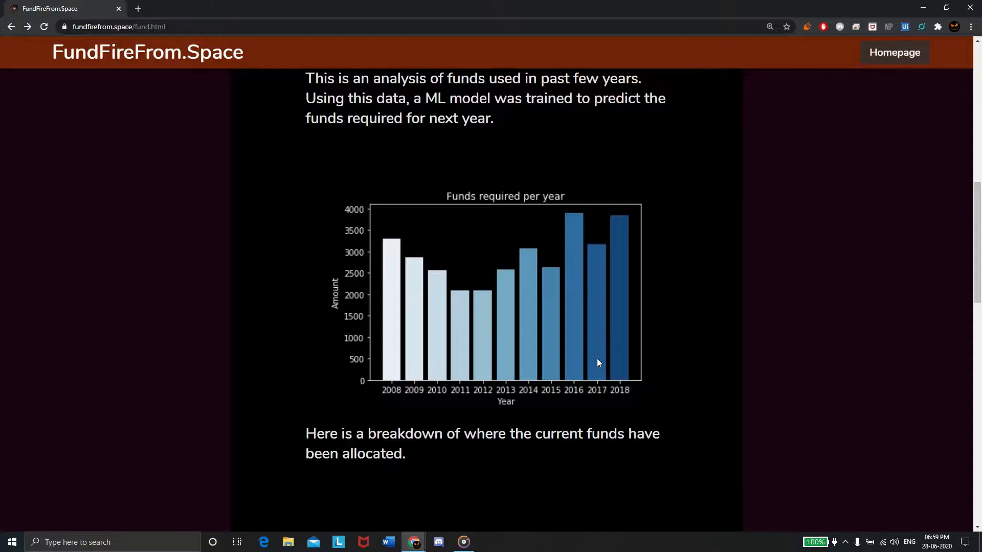
Scroll the fund page to the 'Distribution of current funds' bar chart and Fire Operations-led pie chart.
{"action": "scroll", "scroll_direction": "down", "scroll_amount": 3}
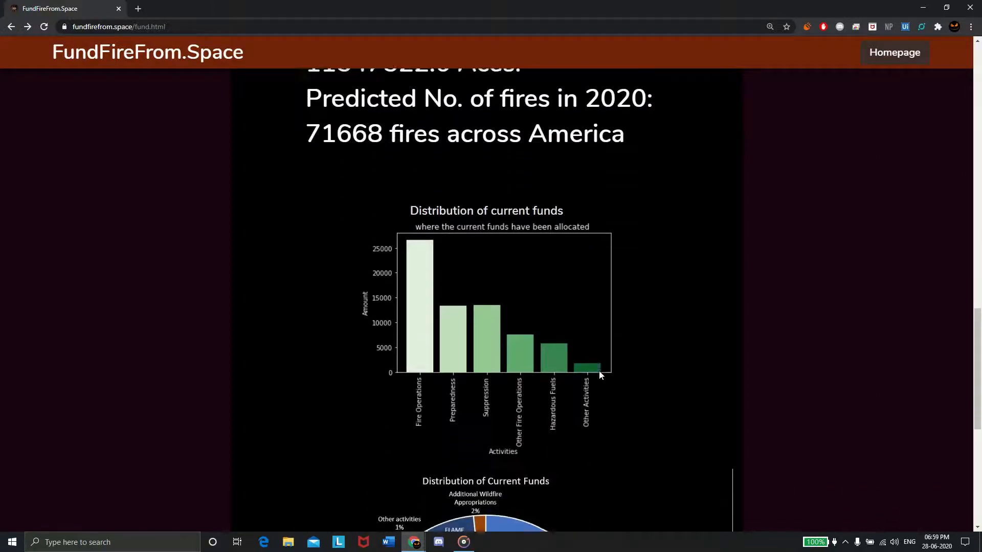
{"action": "scroll", "scroll_direction": "down", "scroll_amount": 3}
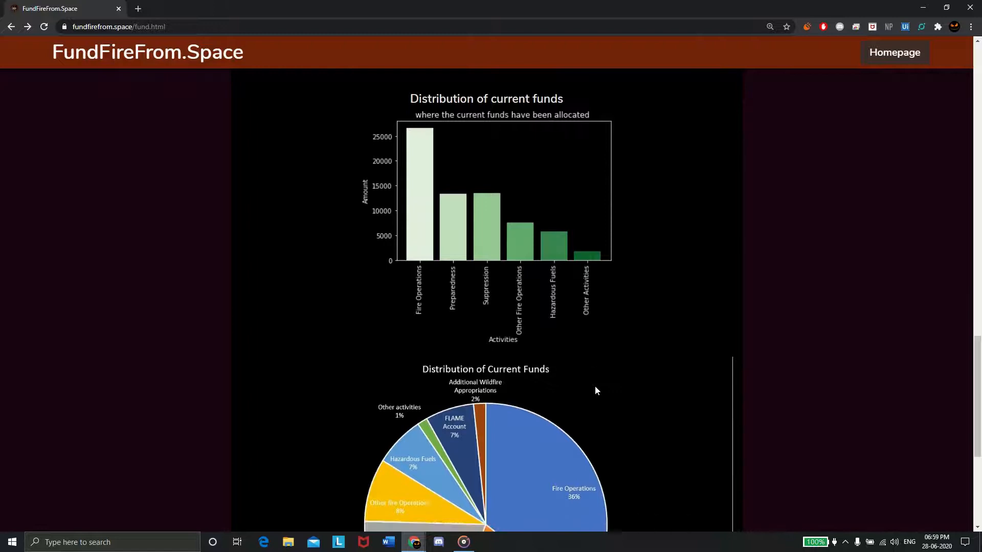
{"action": "scroll", "scroll_direction": "down", "scroll_amount": 3}
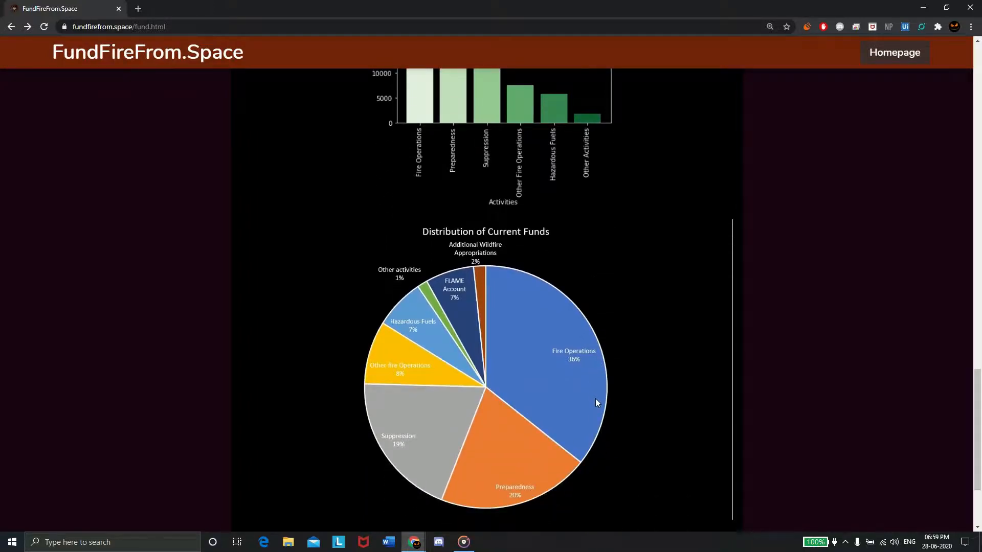
{"action": "mouse_move", "coordinate": [588, 408]}
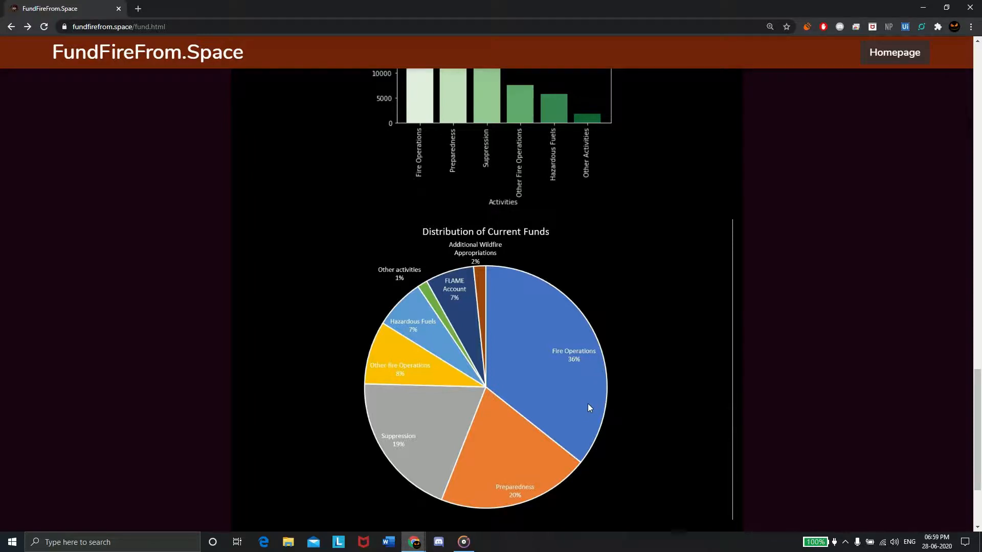